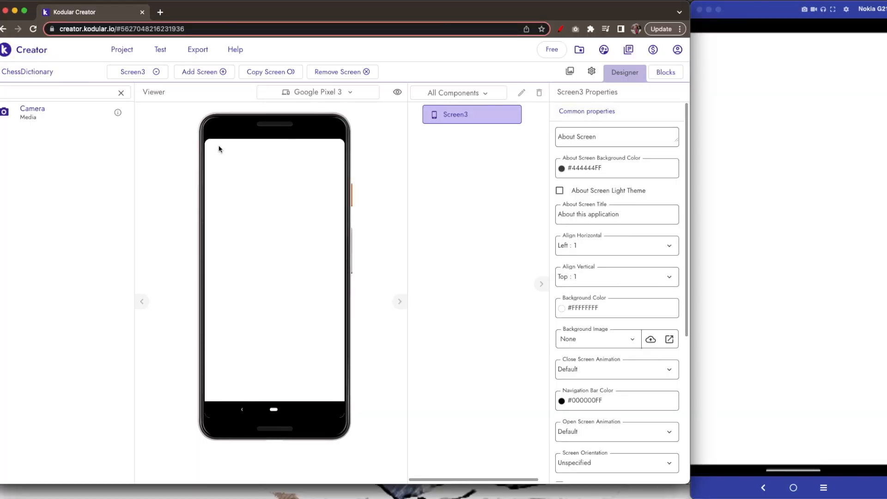
{"action": "mouse_move", "coordinate": [174, 139]}
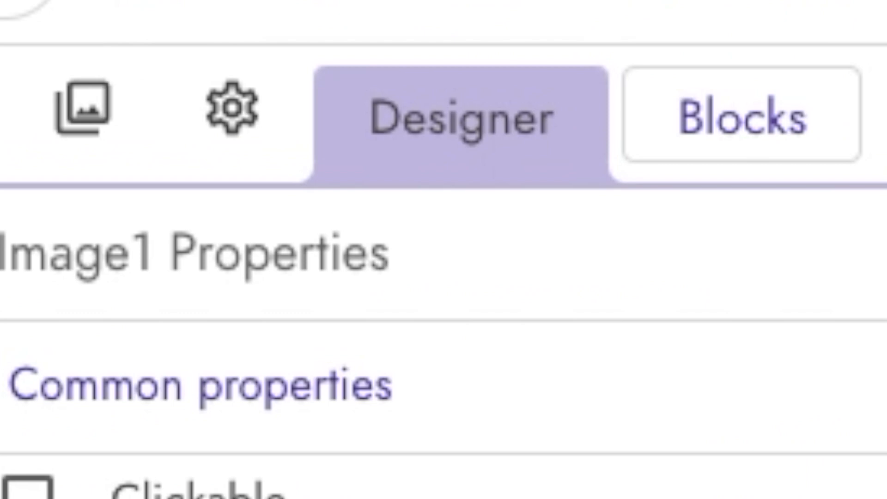
In Blocks, place a call Camera1.Take Picture inside the when Button1.Click event.
{"action": "left_click", "coordinate": [741, 119]}
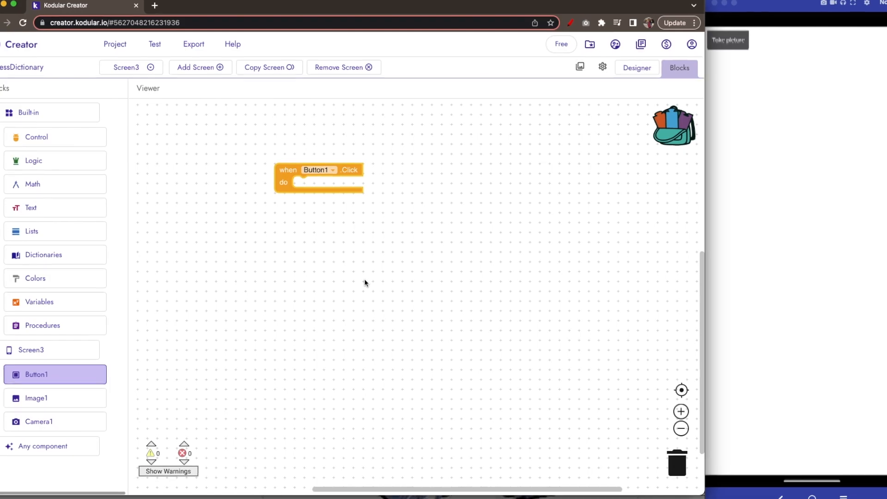
{"action": "type", "text": "call"}
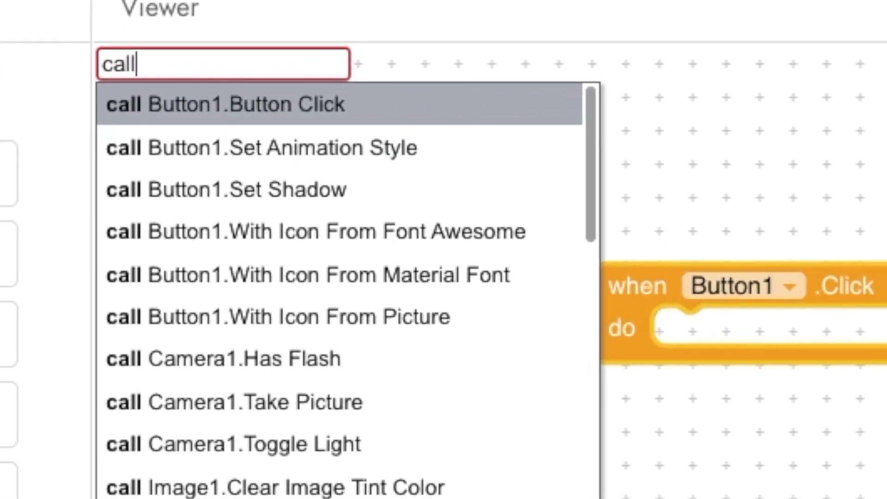
{"action": "type", "text": "camera"}
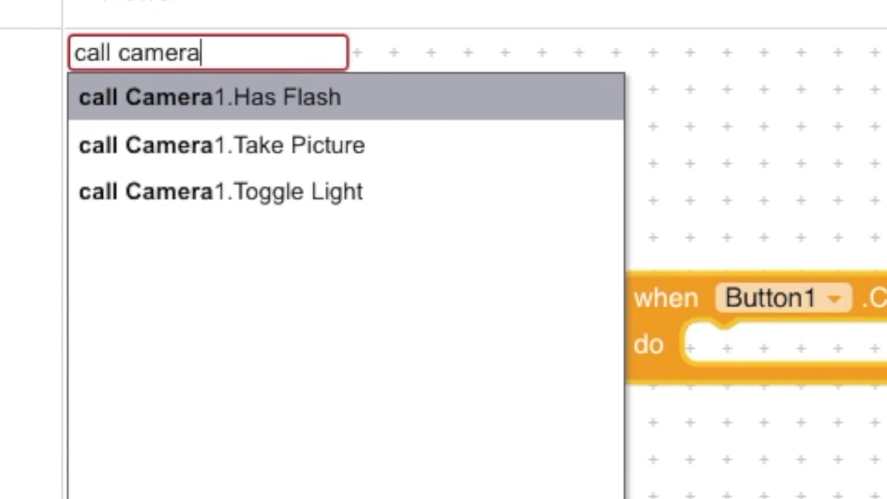
{"action": "left_click", "coordinate": [221, 145]}
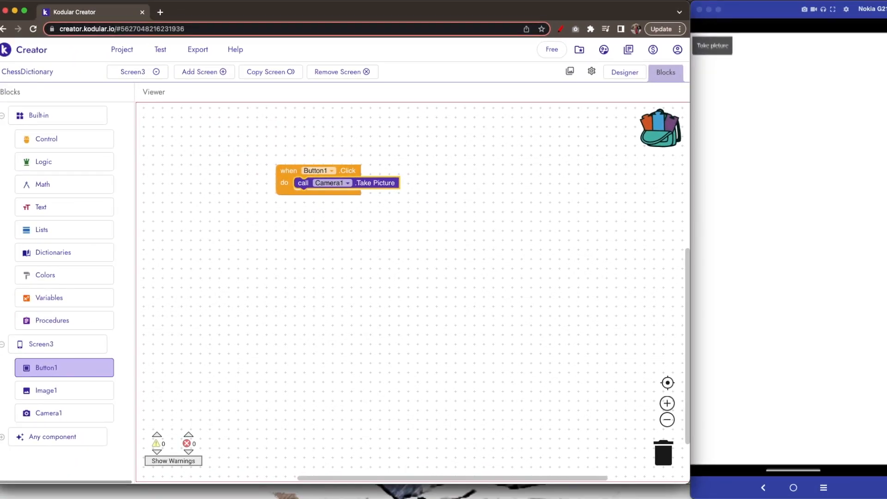
{"action": "mouse_move", "coordinate": [563, 189]}
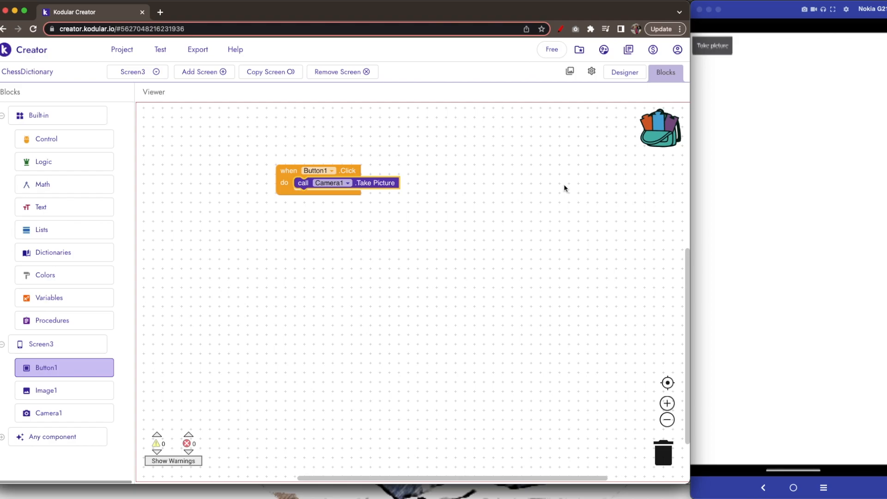
{"action": "mouse_move", "coordinate": [180, 161]}
{"action": "type", "text": "eha"}
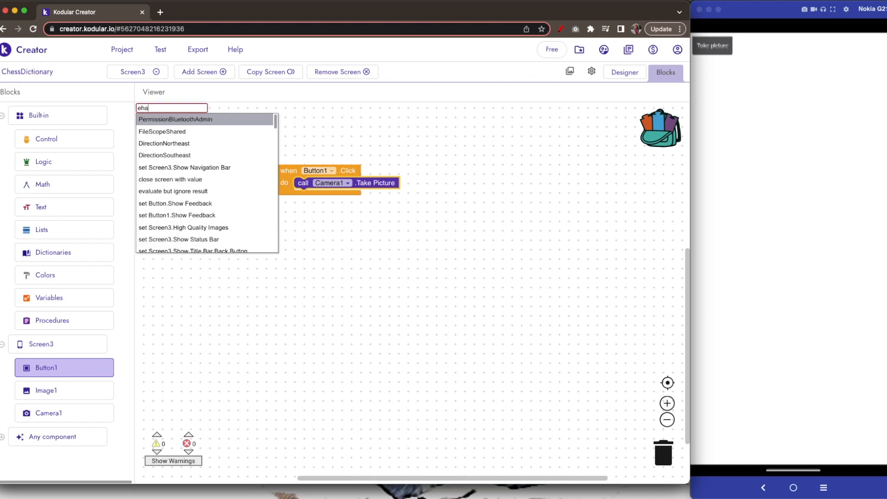
Add a Camera1.After Picture handler that sets Image1.Picture to the returned image.
{"action": "type", "text": "when car"}
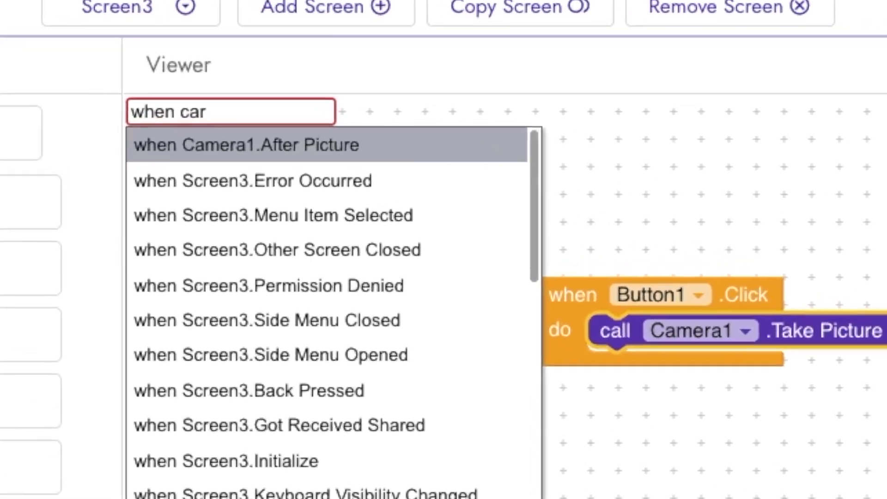
{"action": "left_click", "coordinate": [245, 145]}
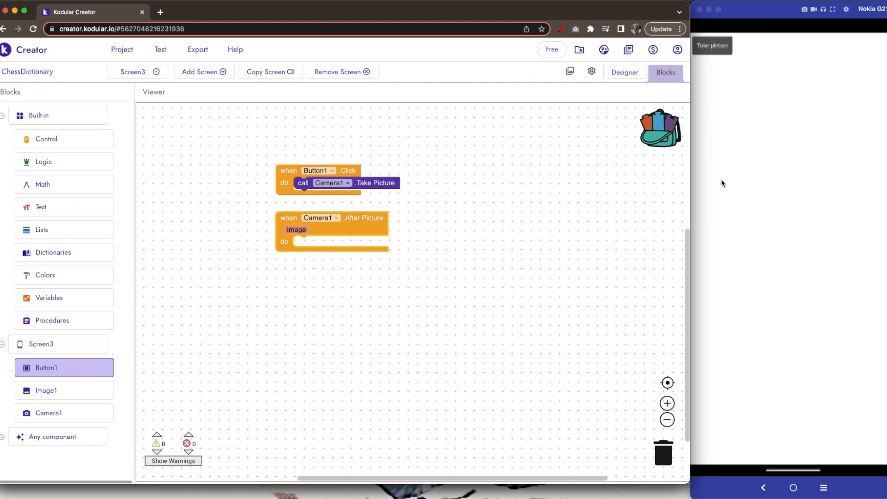
{"action": "mouse_move", "coordinate": [636, 163]}
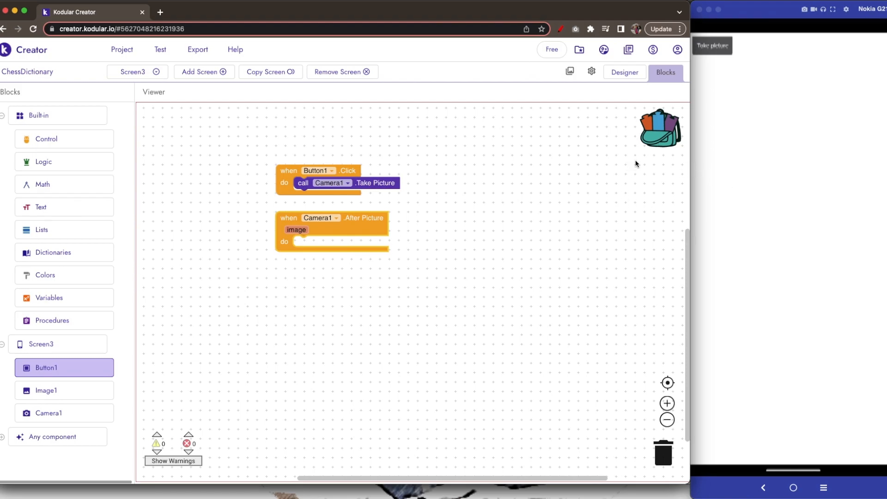
{"action": "mouse_move", "coordinate": [631, 163]}
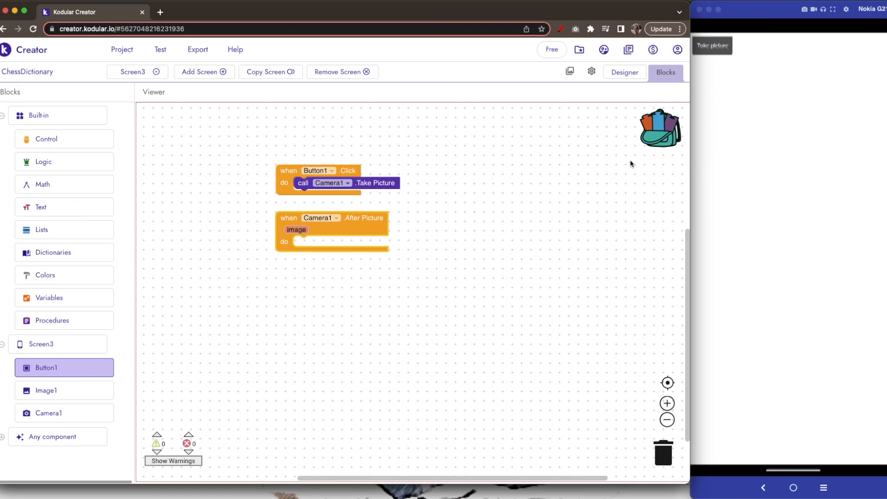
{"action": "mouse_move", "coordinate": [481, 267]}
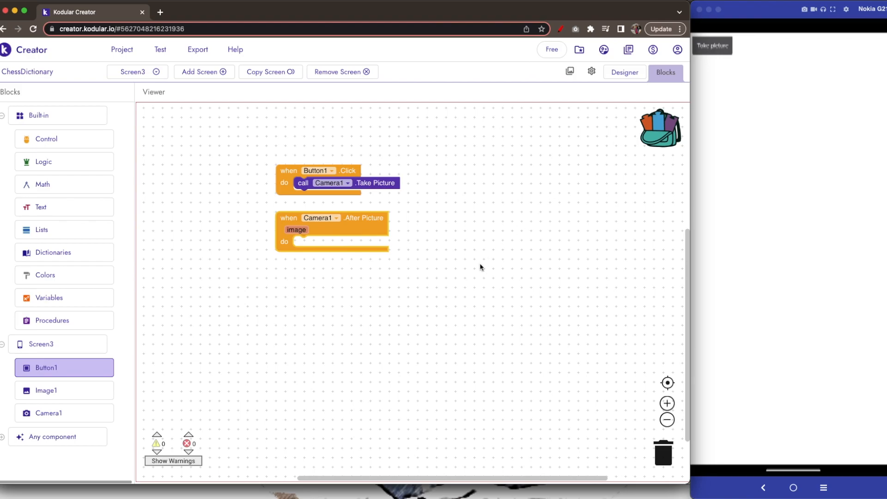
{"action": "type", "text": "set image"}
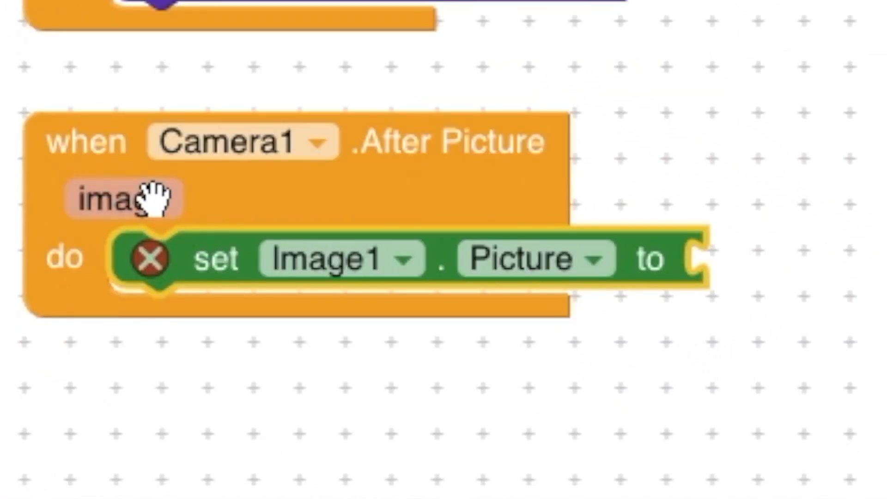
{"action": "left_click", "coordinate": [119, 201]}
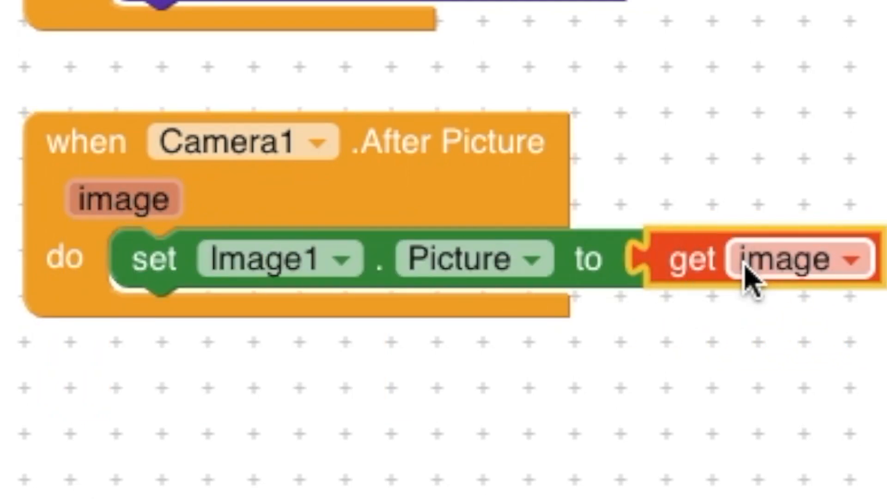
{"action": "mouse_move", "coordinate": [656, 351]}
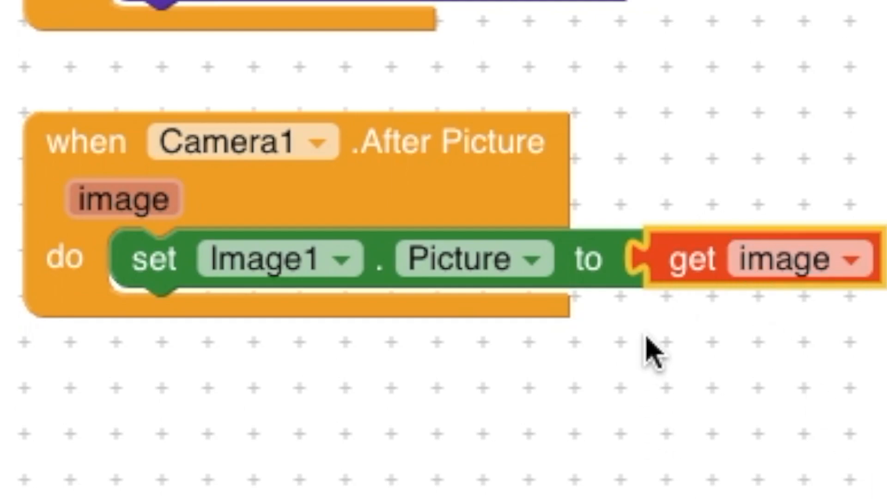
{"action": "mouse_move", "coordinate": [664, 365]}
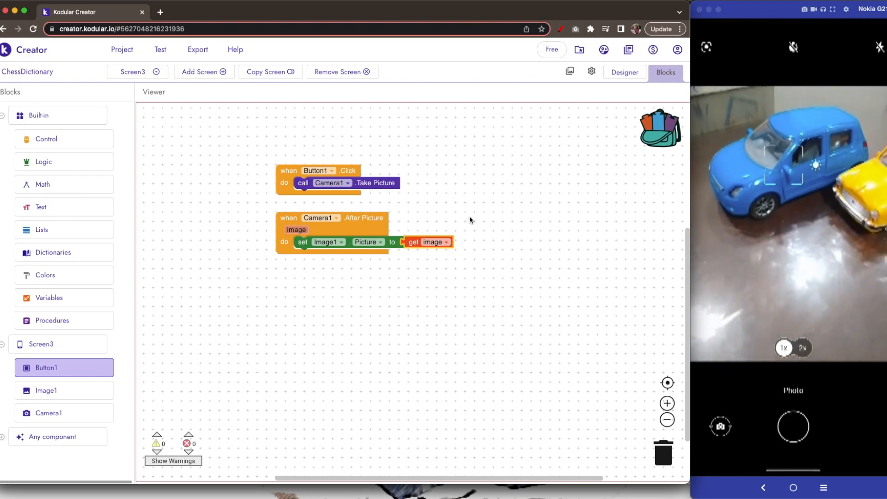
Test the app on the phone via Companion so the Take picture button opens the camera.
{"action": "left_click", "coordinate": [793, 427]}
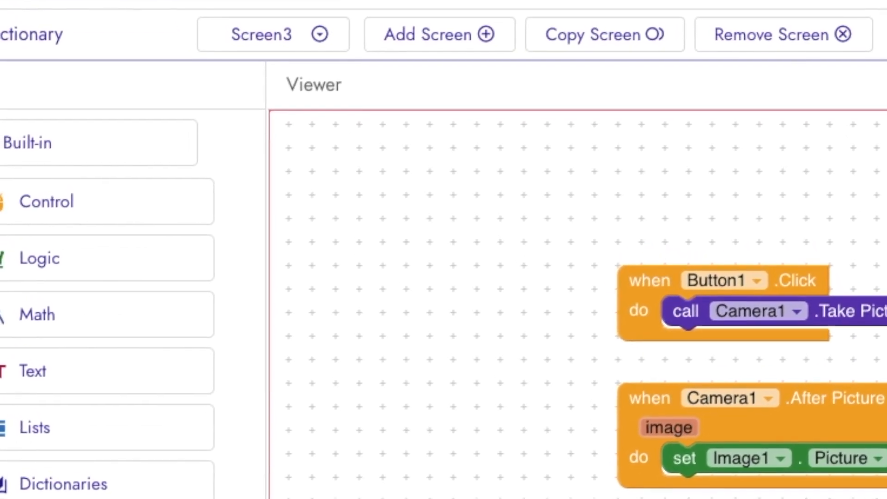
Browse the Blocks palette and look through the Variables block category.
{"action": "scroll", "scroll_direction": "up", "scroll_amount": 3}
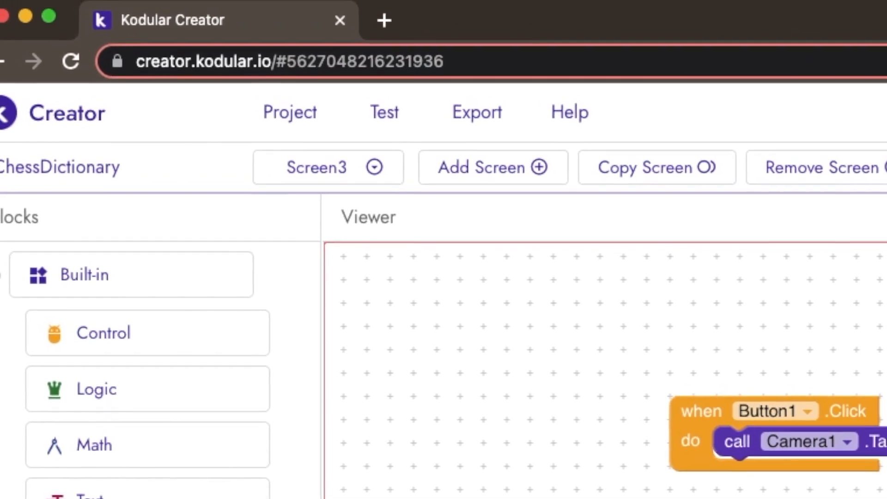
{"action": "scroll", "scroll_direction": "down", "scroll_amount": 3}
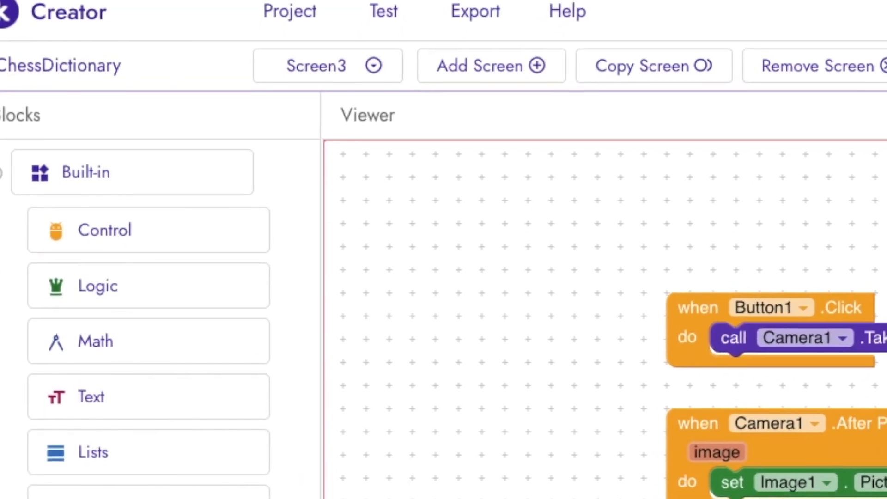
{"action": "scroll", "scroll_direction": "down", "scroll_amount": 3}
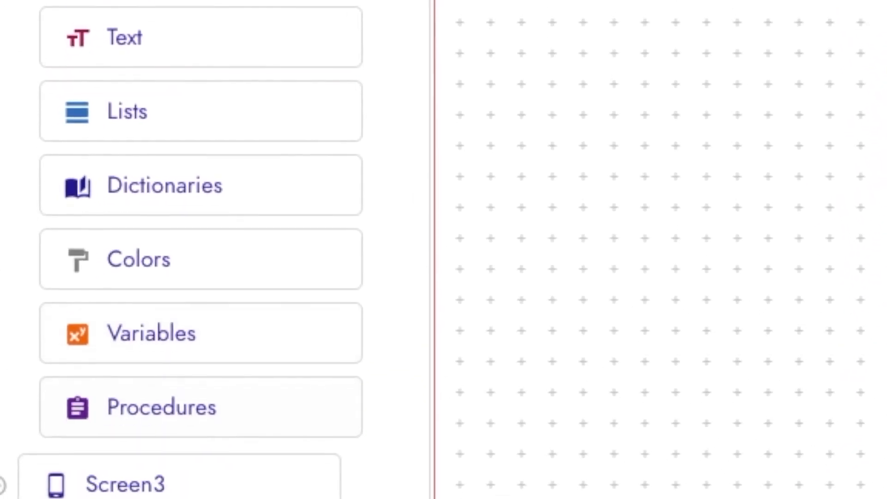
{"action": "left_click", "coordinate": [162, 332]}
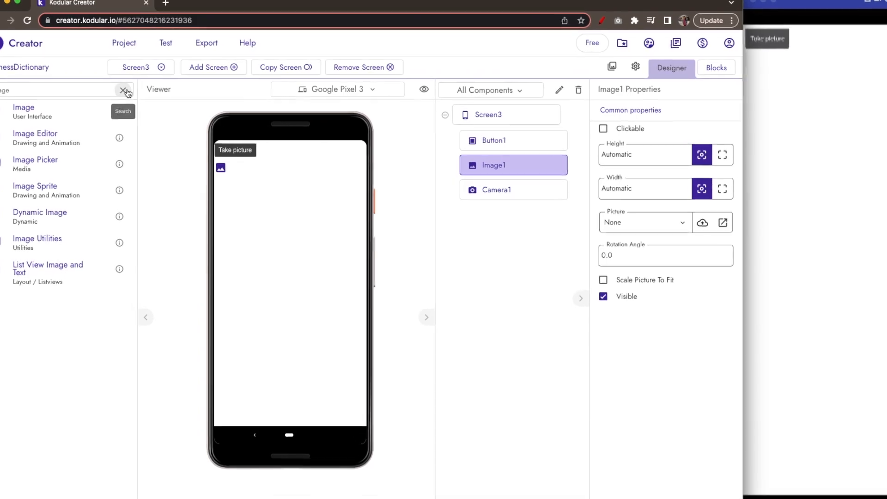
Add the File storage component from a 'Fil' search and return to the Blocks workspace.
{"action": "left_click", "coordinate": [124, 92]}
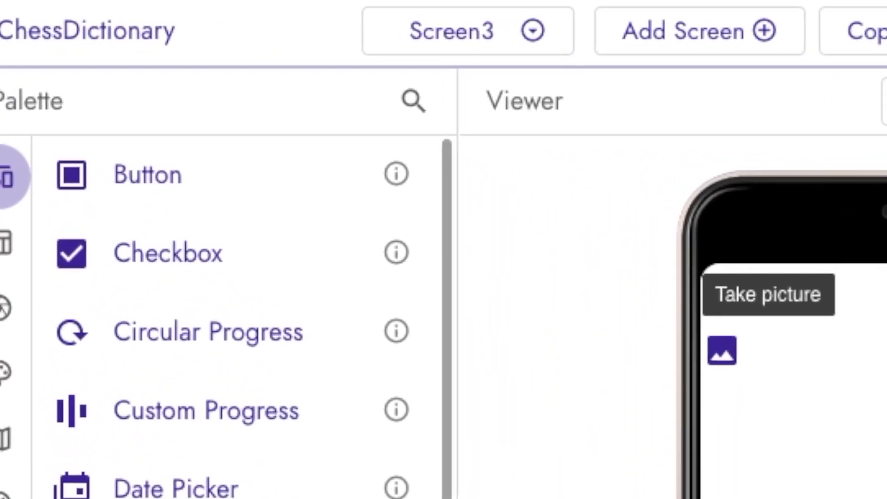
{"action": "type", "text": "Fil"}
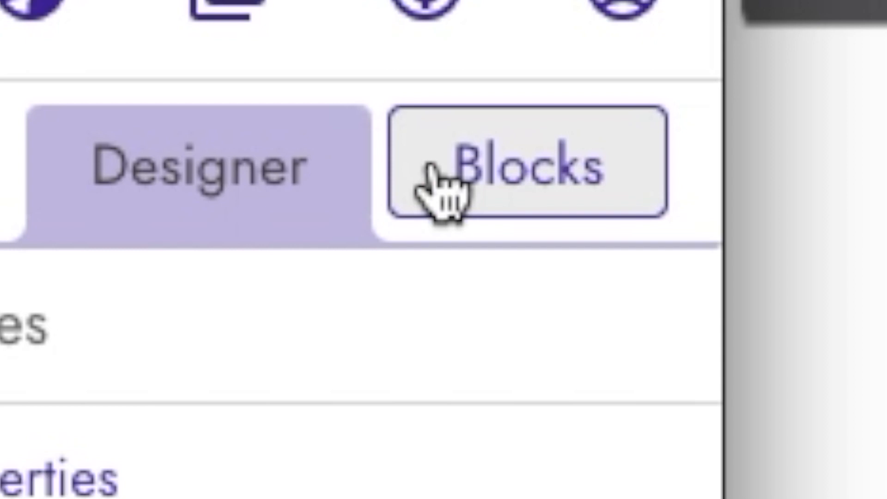
{"action": "left_click", "coordinate": [533, 165]}
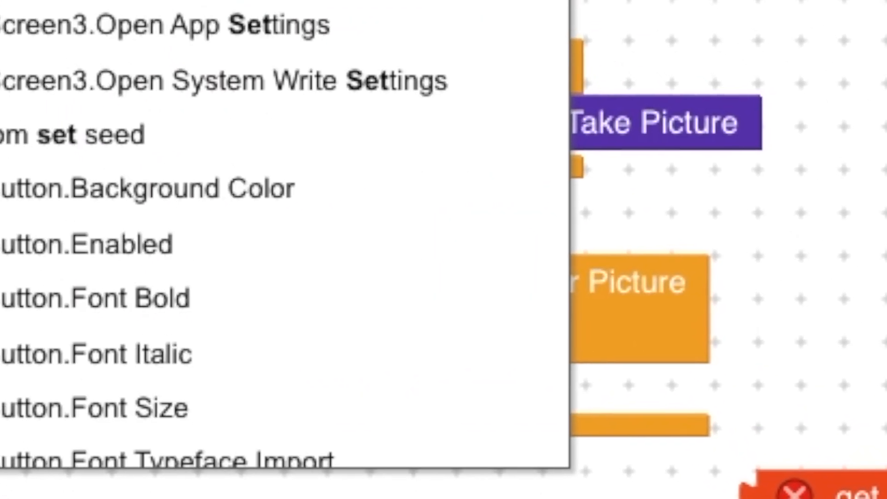
Store the captured image in global image_path within Camera1.After Picture.
{"action": "type", "text": "set glo"}
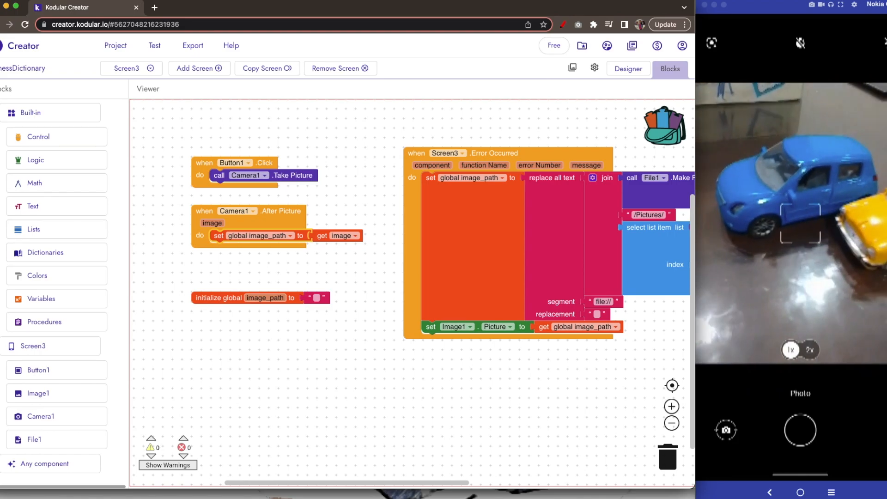
Run the app on the phone again so Take picture launches the camera.
{"action": "left_click", "coordinate": [799, 430]}
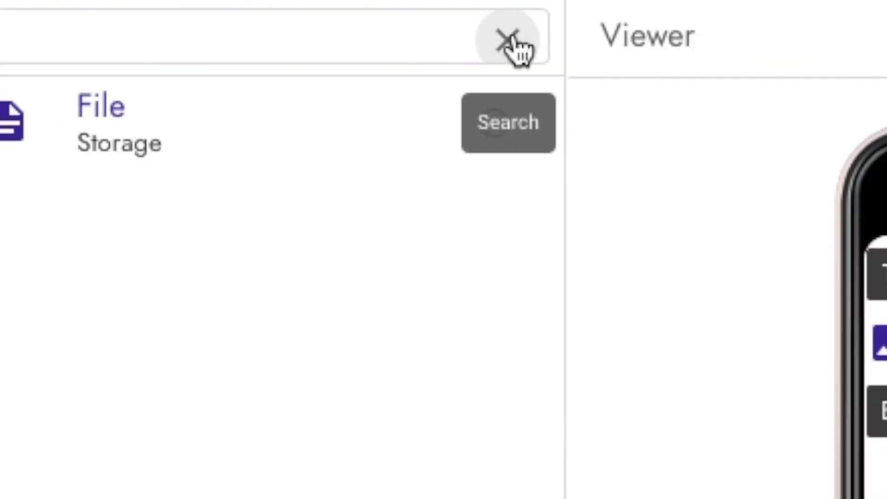
Search the Designer palette for 'mag' to locate the Image Editor component.
{"action": "type", "text": "mage_path"}
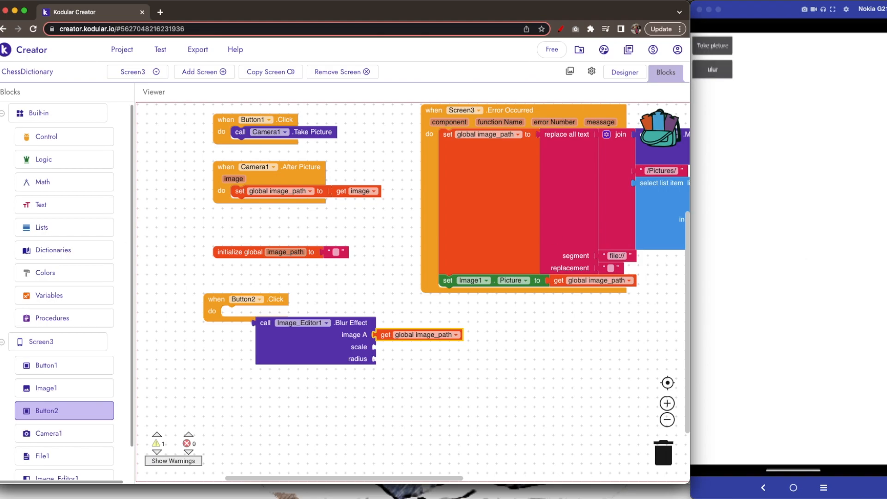
{"action": "mouse_move", "coordinate": [349, 349]}
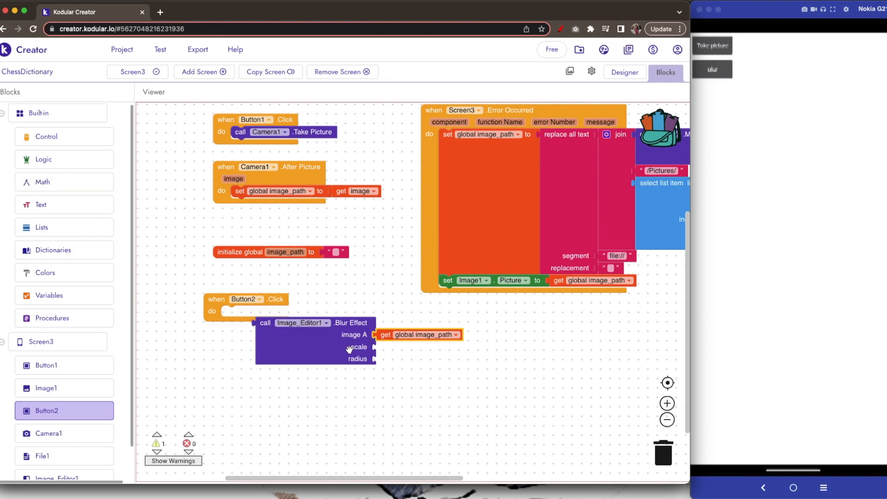
{"action": "mouse_move", "coordinate": [389, 358]}
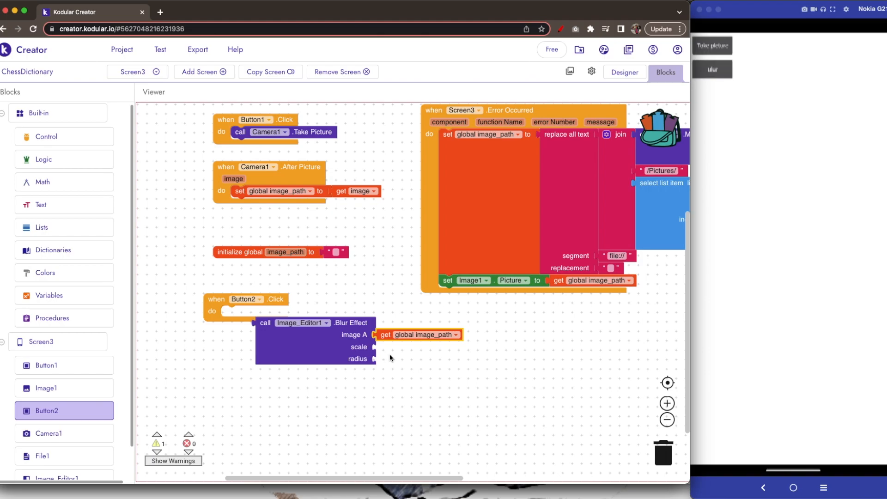
Give Blur Effect a number block 1 for scale and a duplicated 10 for radius.
{"action": "type", "text": "no"}
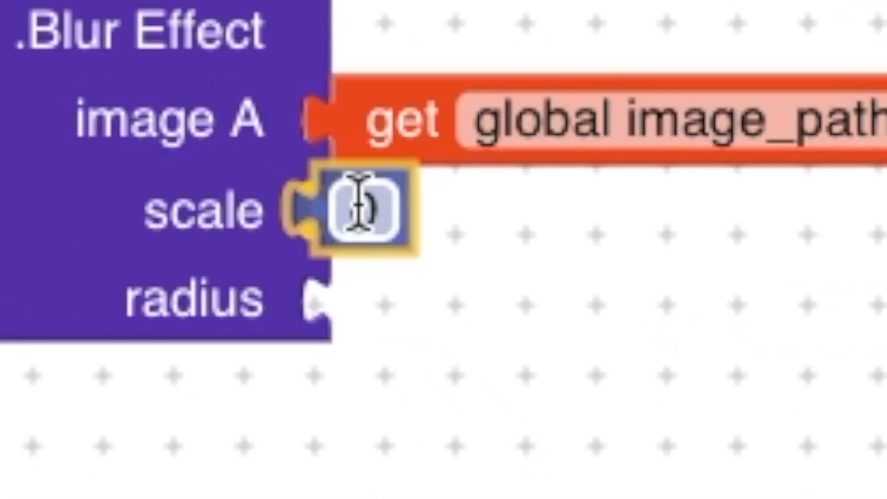
{"action": "type", "text": "1"}
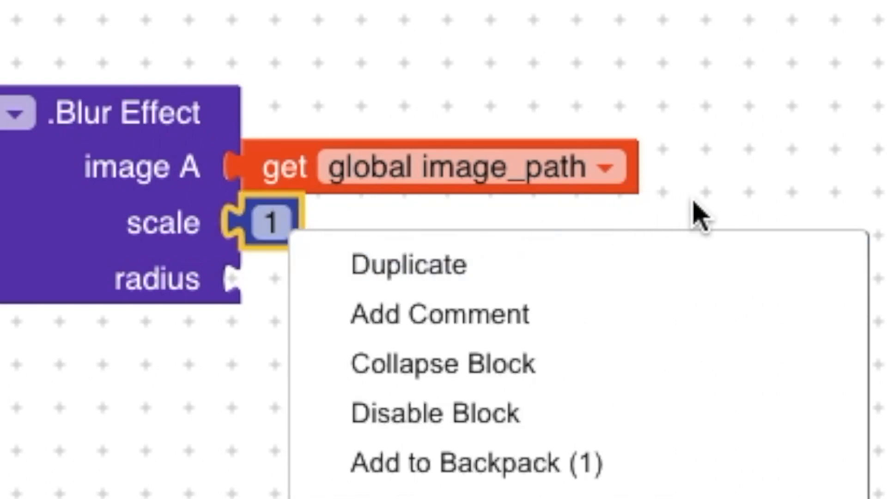
{"action": "mouse_move", "coordinate": [843, 232]}
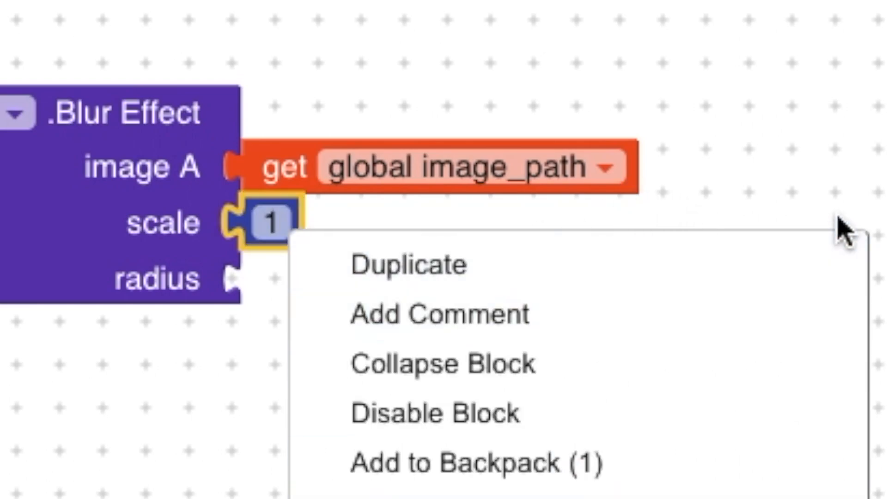
{"action": "left_click", "coordinate": [409, 265]}
{"action": "type", "text": "SET IMAGE 2"}
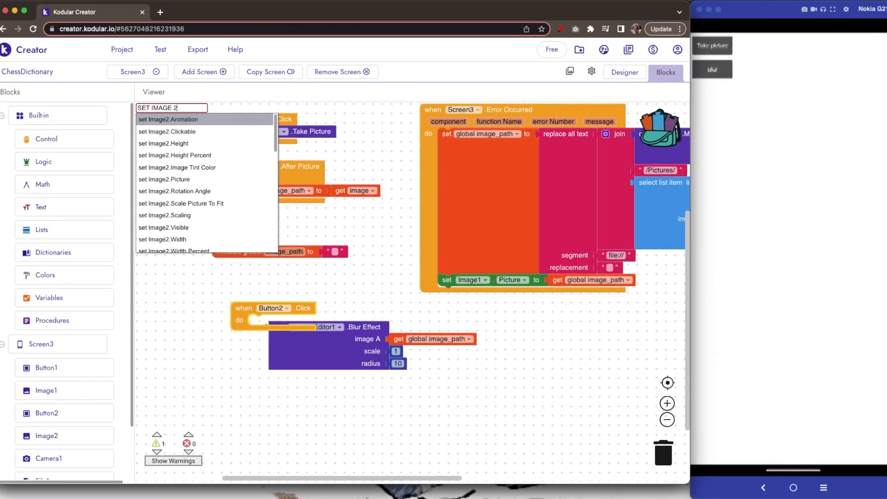
Insert a set Image2.Picture block into the Button2.Click handler.
{"action": "type", "text": ".PICTUR"}
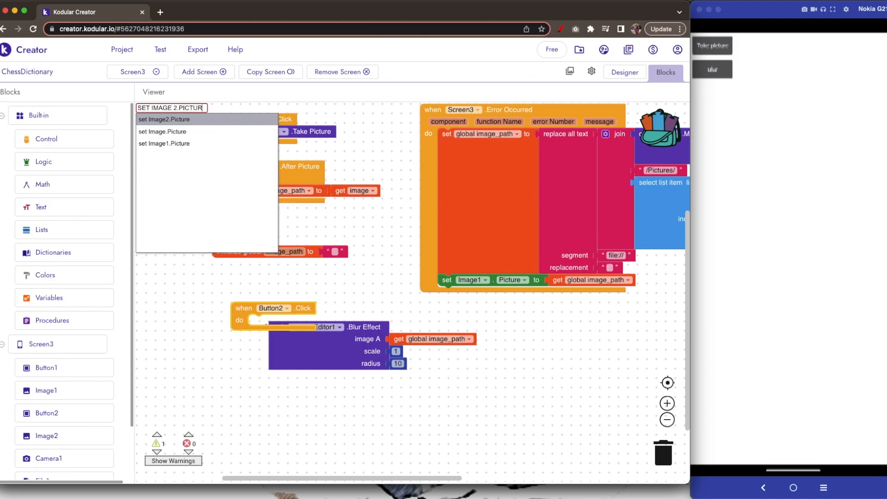
{"action": "left_click", "coordinate": [164, 119]}
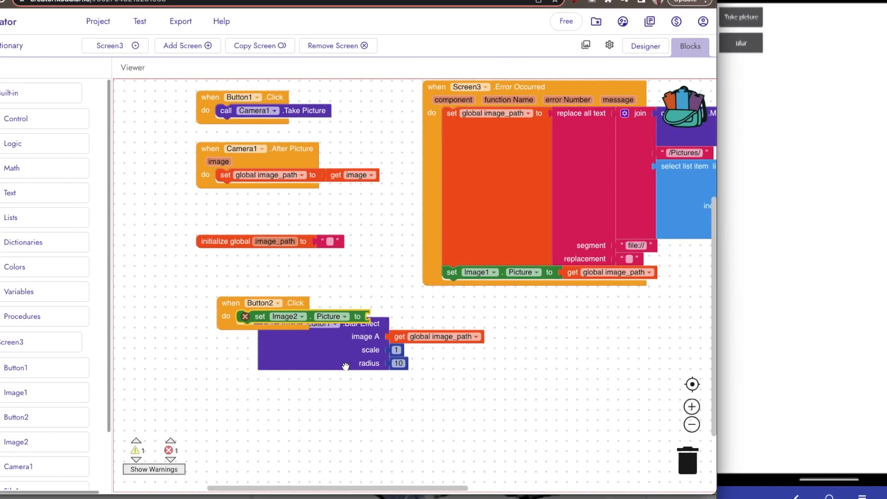